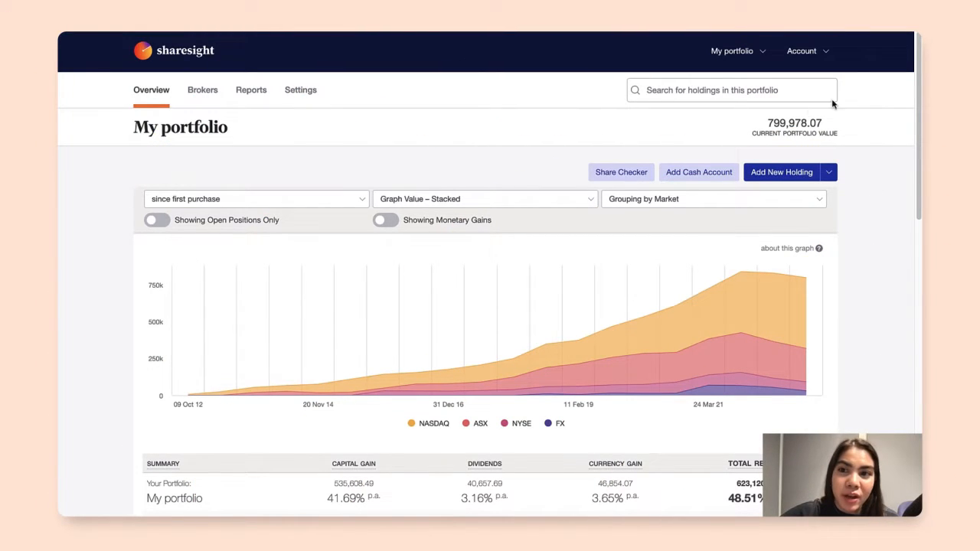
mouse_move(884, 230)
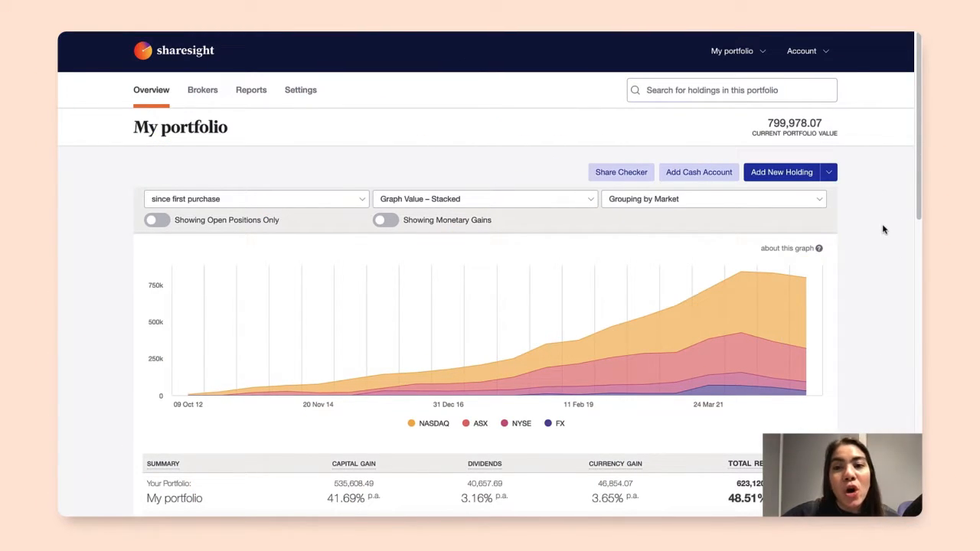
- Scroll down the Overview to the ASX holdings table listing Santos Ltd
scroll("down", 3)
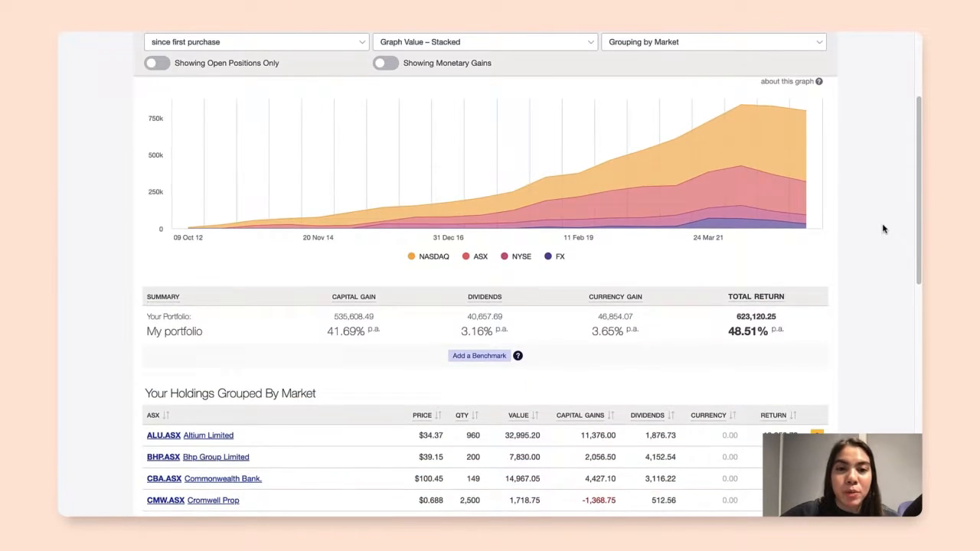
scroll("down", 3)
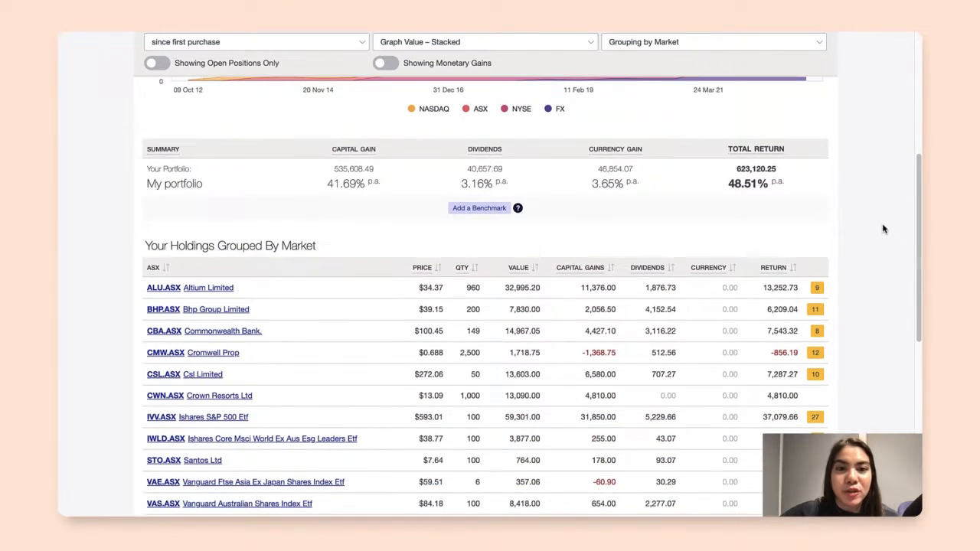
scroll("down", 3)
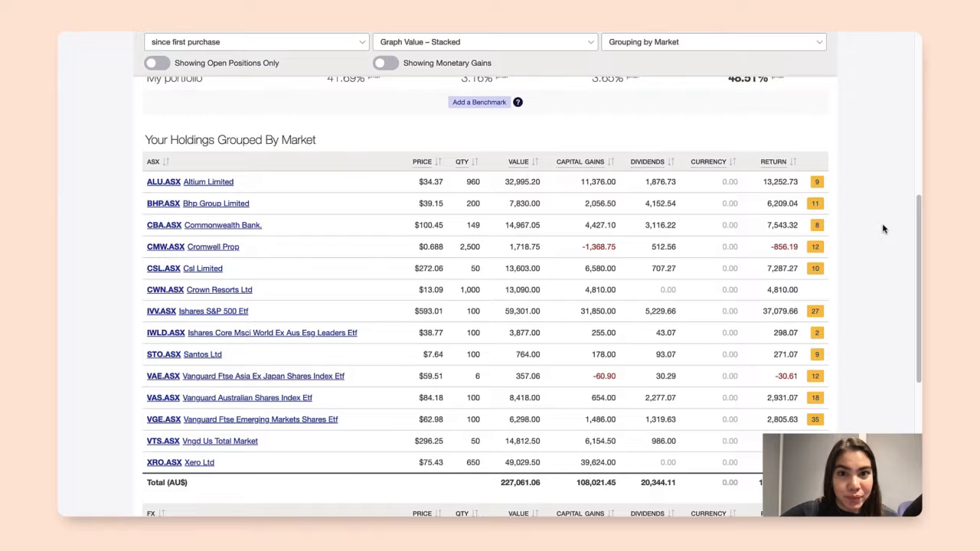
scroll("down", 3)
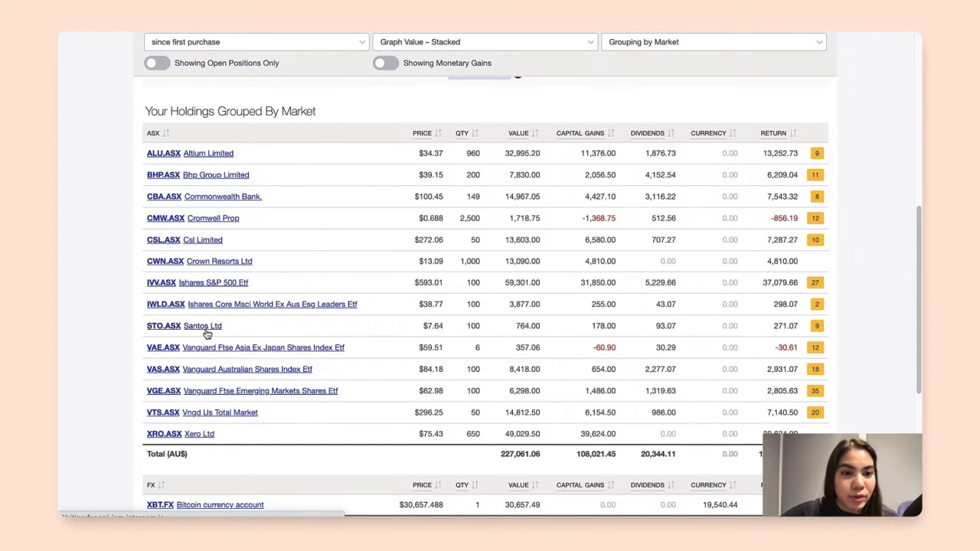
- Open the Santos Ltd holding page and expose its merge and delete settings
left_click(202, 325)
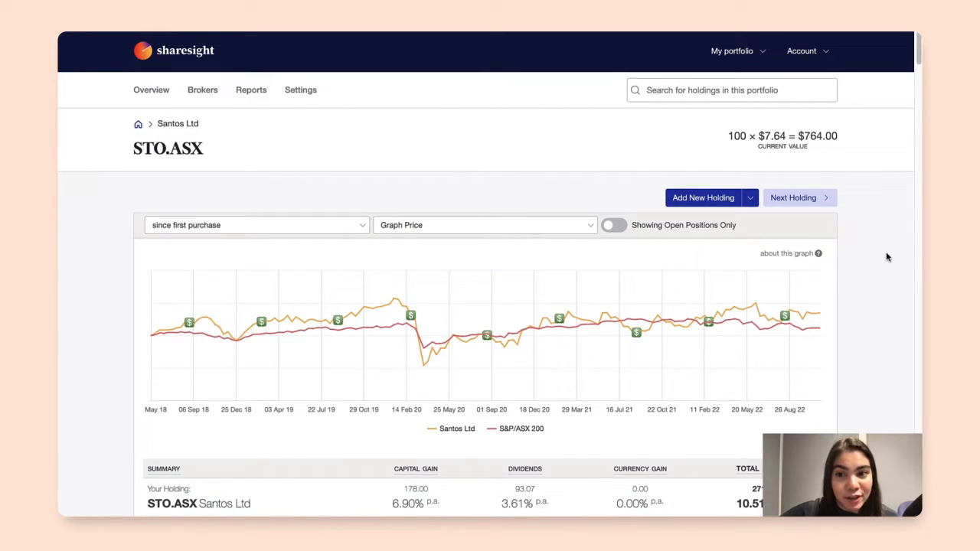
scroll("down", 3)
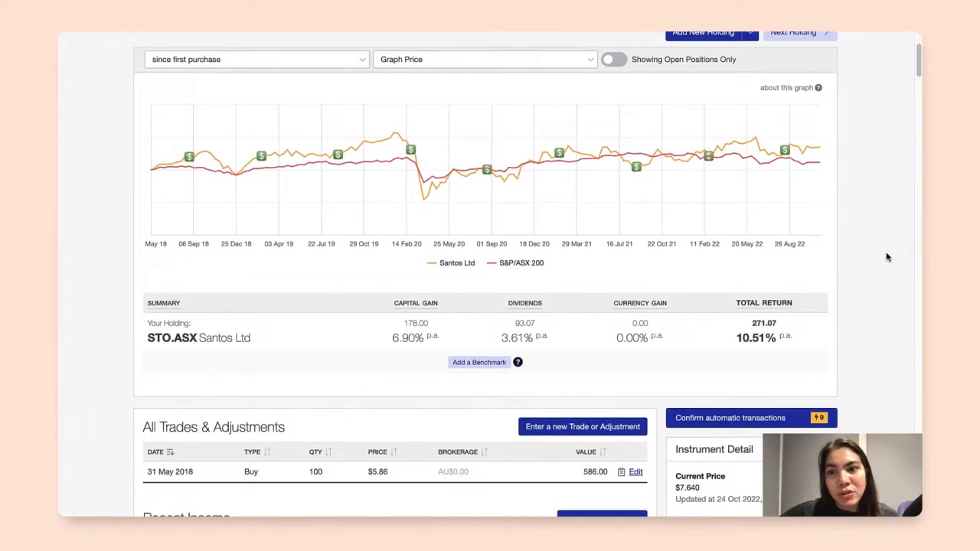
scroll("down", 3)
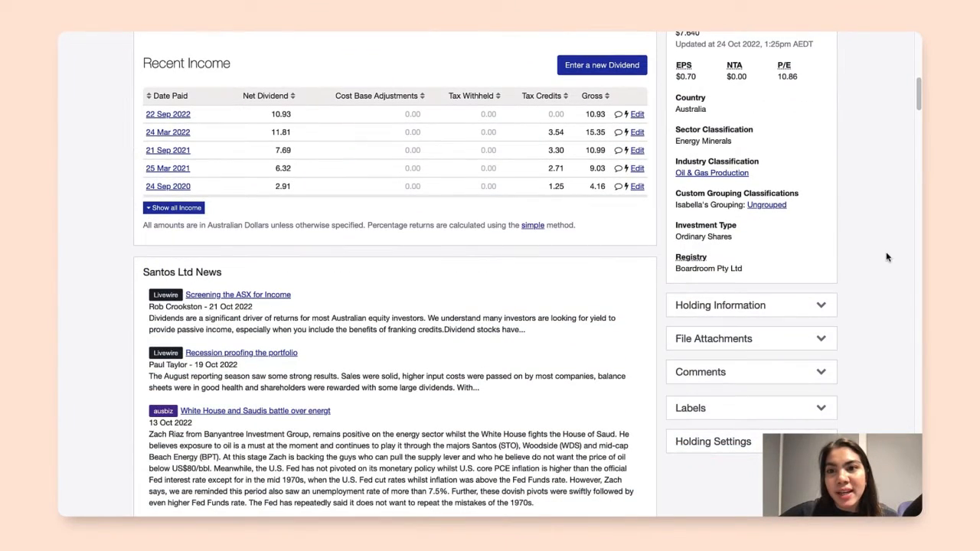
scroll("down", 3)
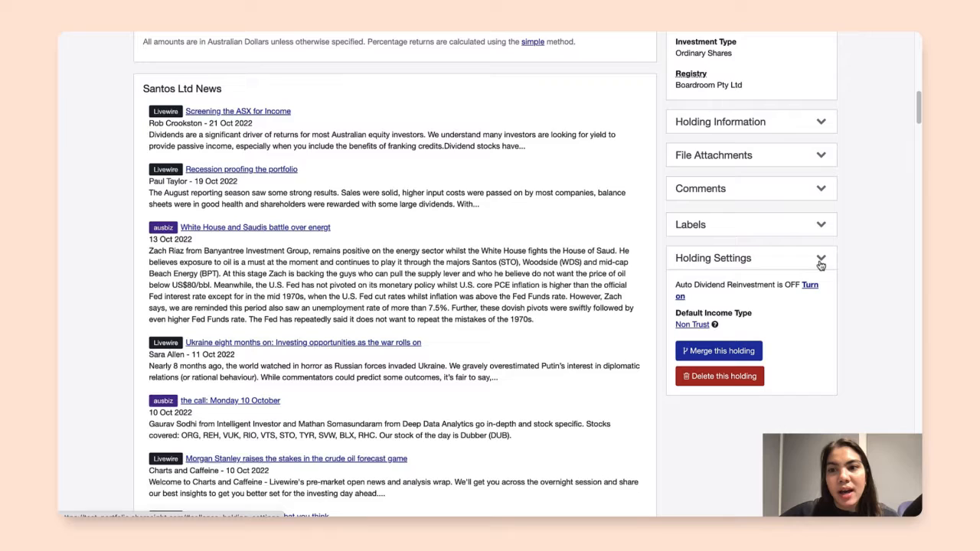
scroll("down", 3)
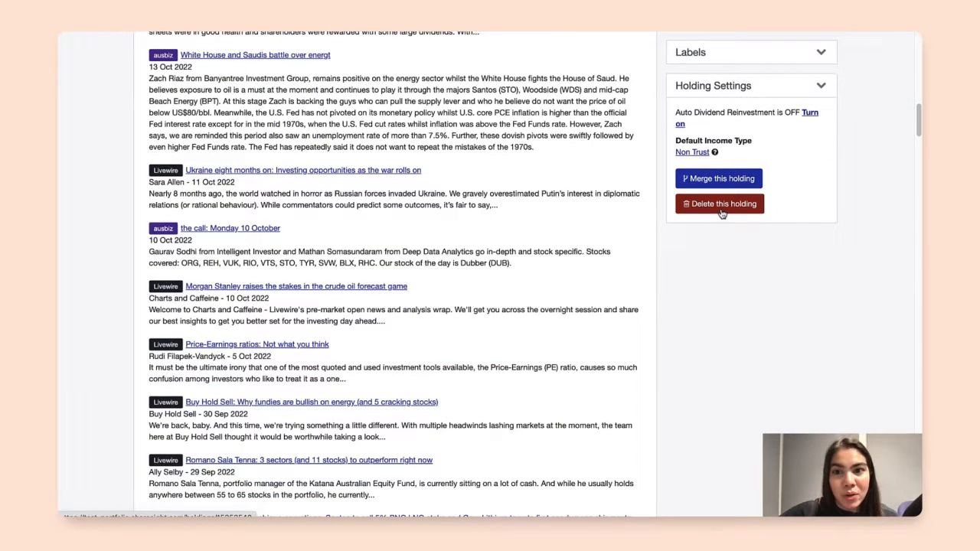
- Delete the Santos Ltd holding, confirming with 'Delete!' in the warning dialog
left_click(718, 204)
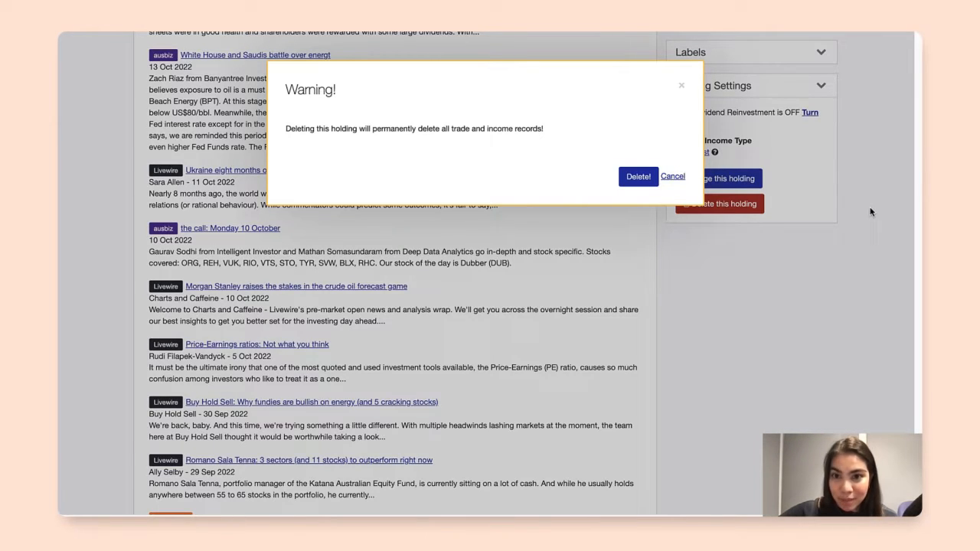
left_click(672, 176)
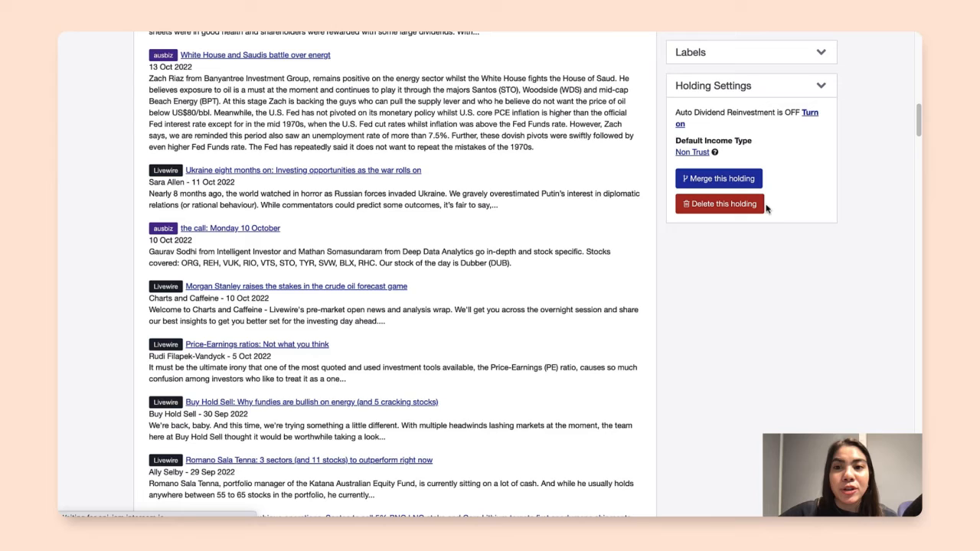
left_click(719, 204)
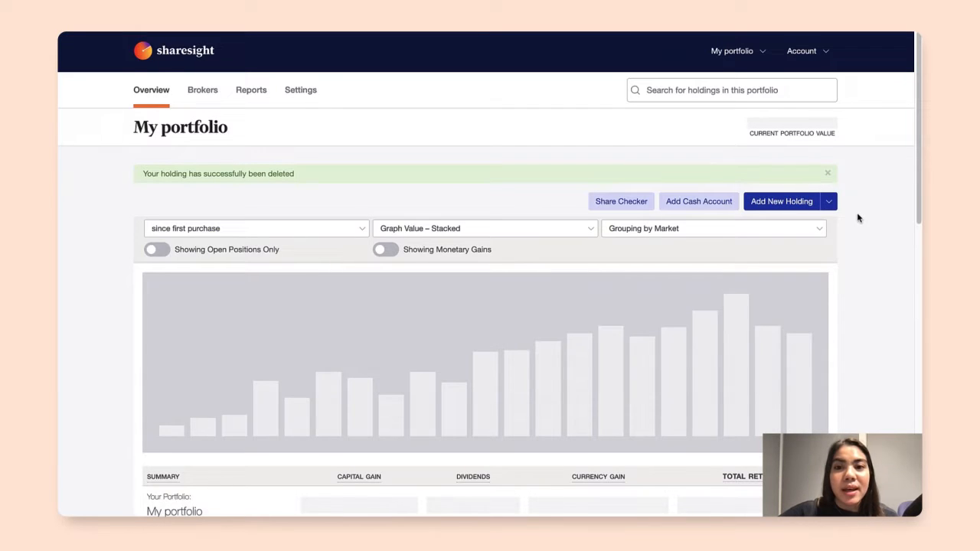